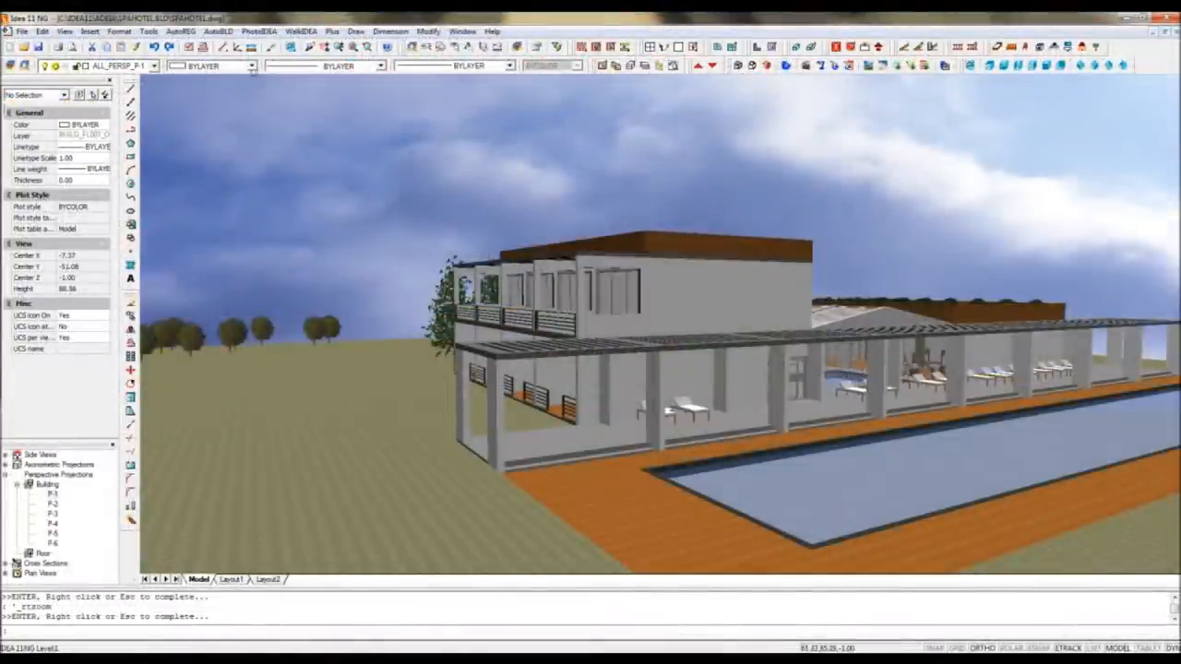
# - Run Materials Bill of Quantities, which asks whether to update from the drawing
pyautogui.click(217, 29)
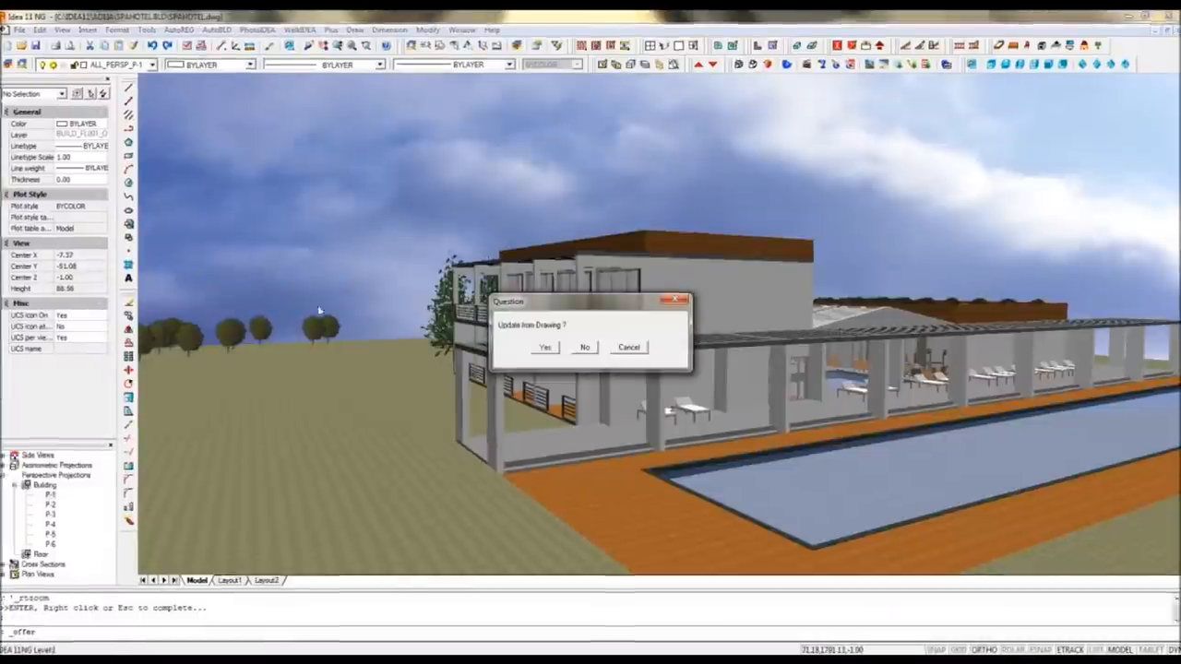
# - Confirm the update, try Per Floor, and accept the Walls and Rails sub-options, keeping Total
pyautogui.click(544, 347)
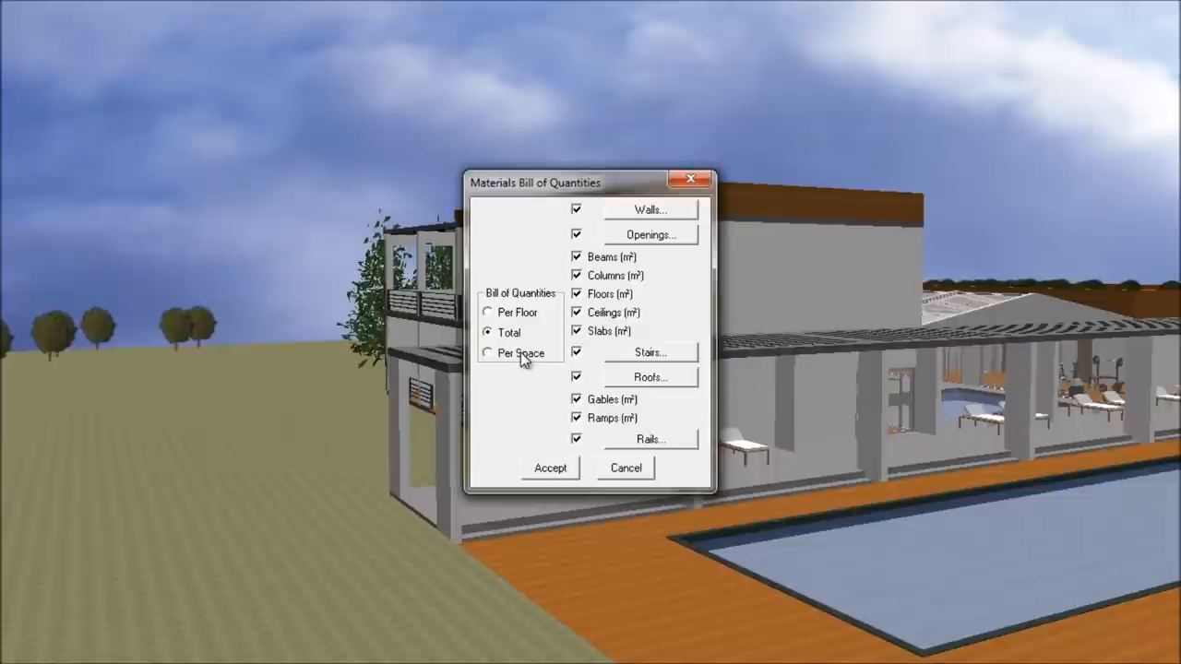
pyautogui.click(487, 312)
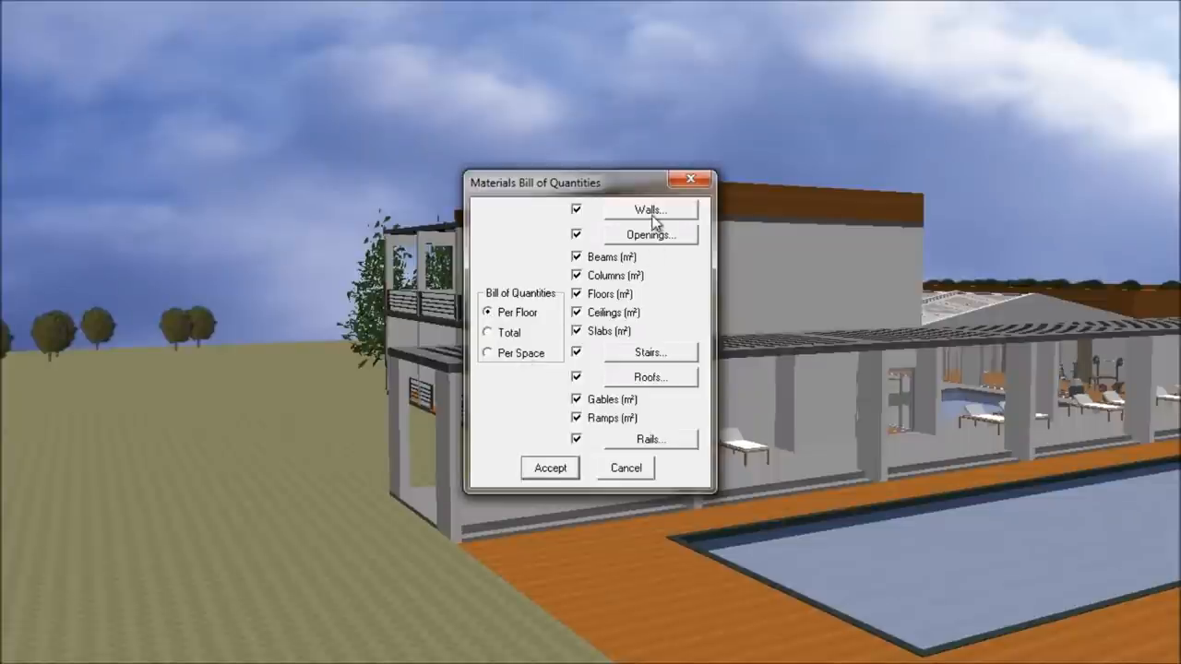
pyautogui.click(650, 210)
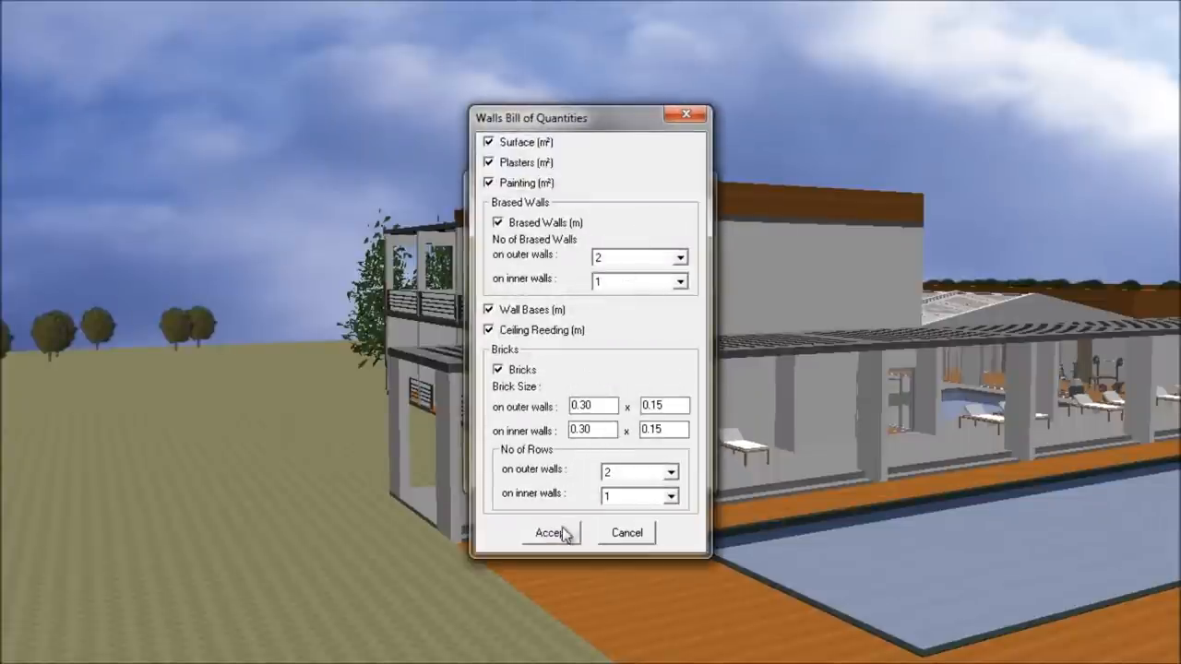
pyautogui.click(550, 531)
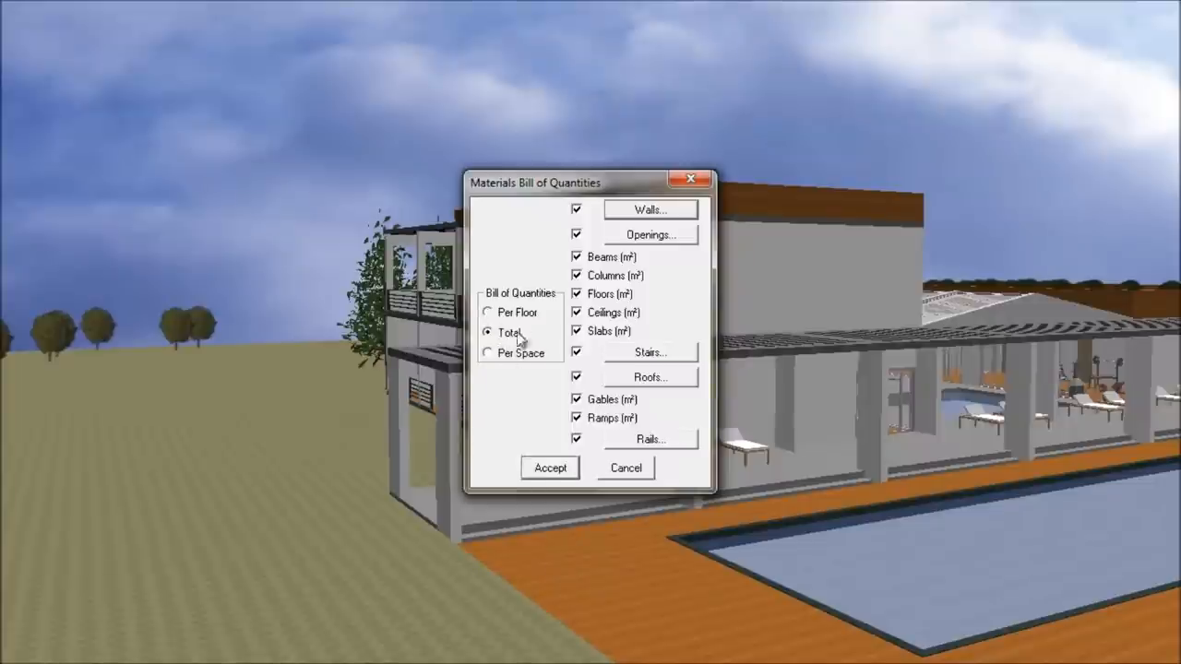
pyautogui.click(650, 439)
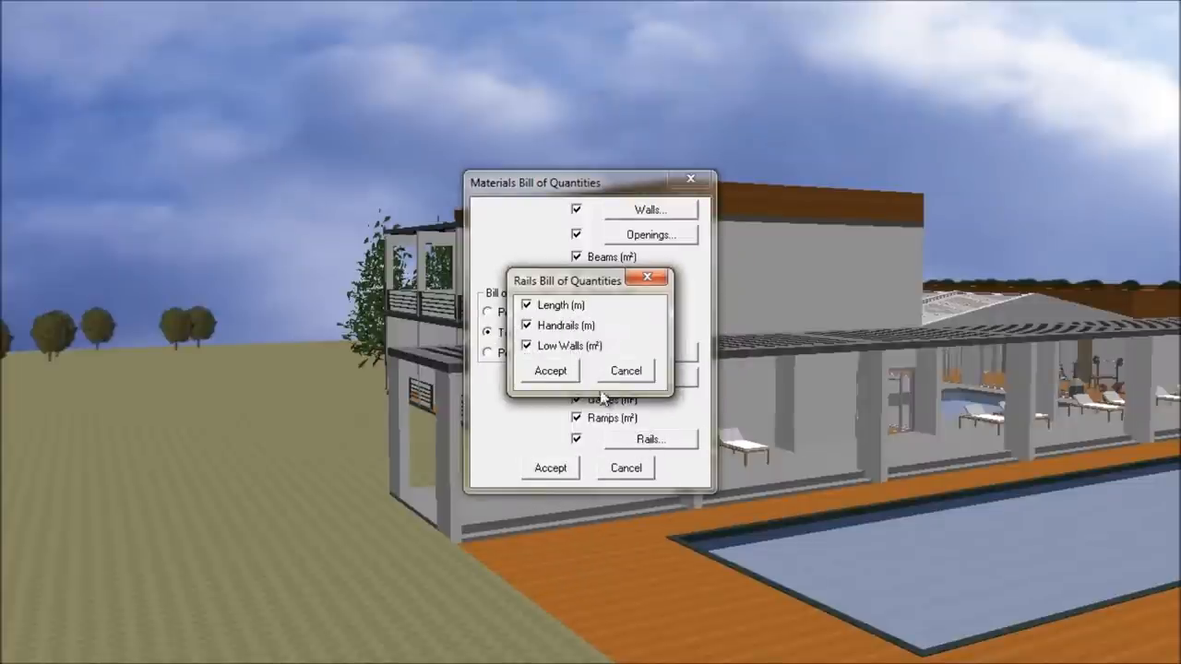
pyautogui.click(550, 369)
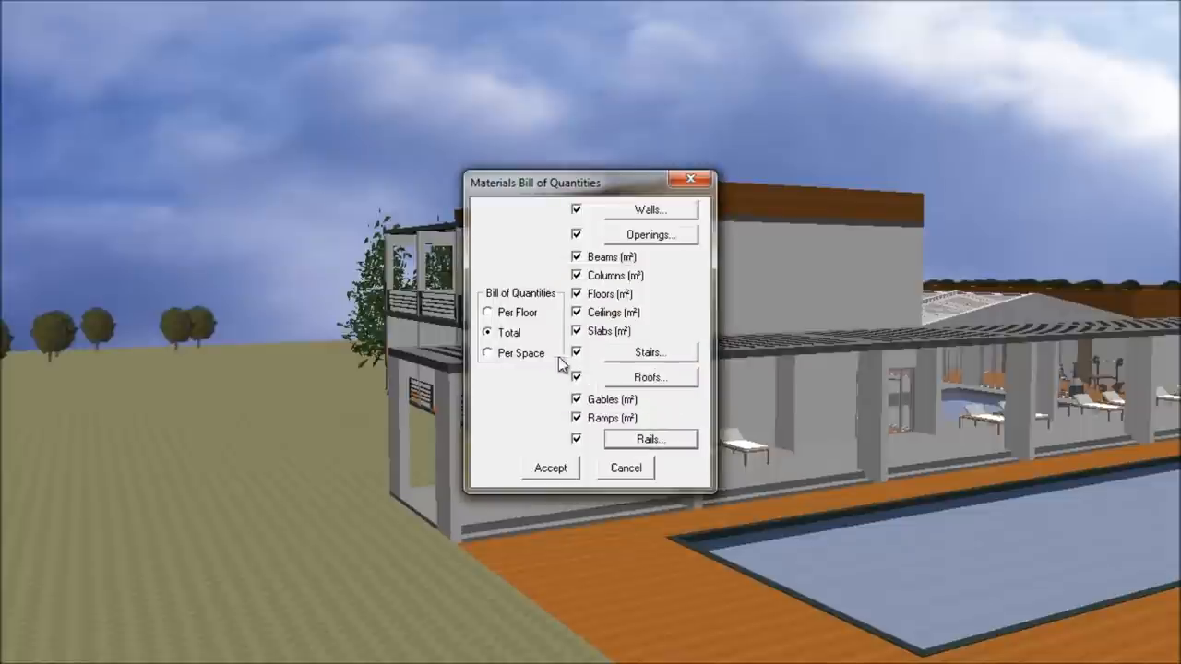
# - Set outer-wall brick size to 0.20 x 0.20 and choose the outer-wall row count
pyautogui.click(650, 210)
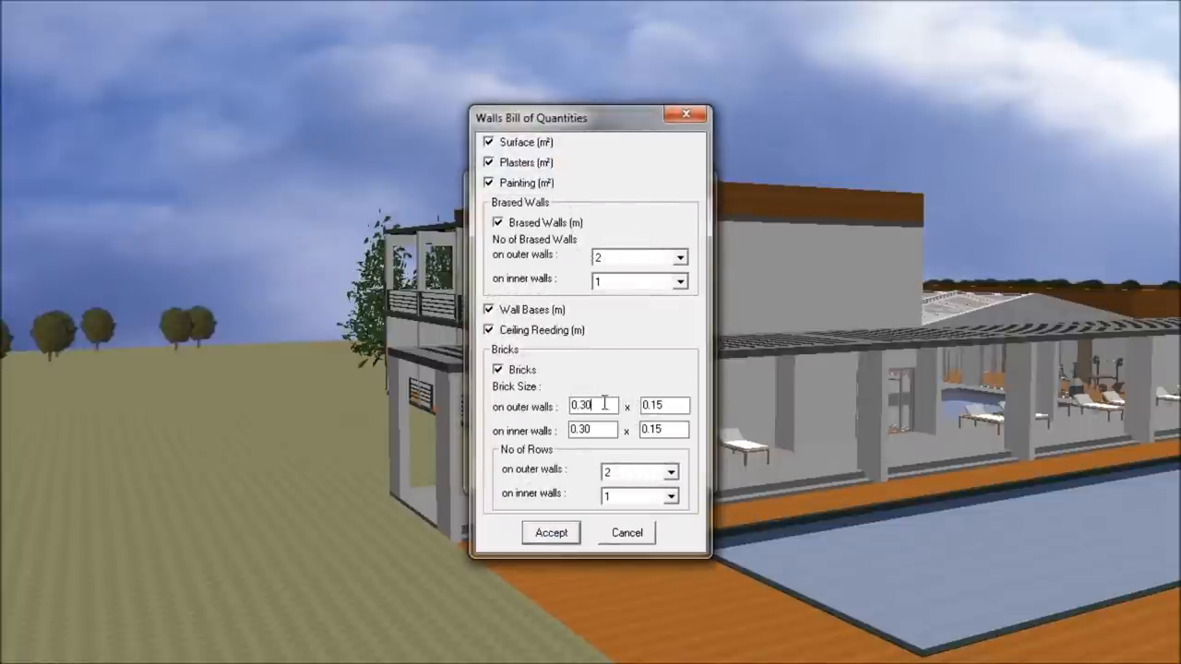
pyautogui.write('0.20')
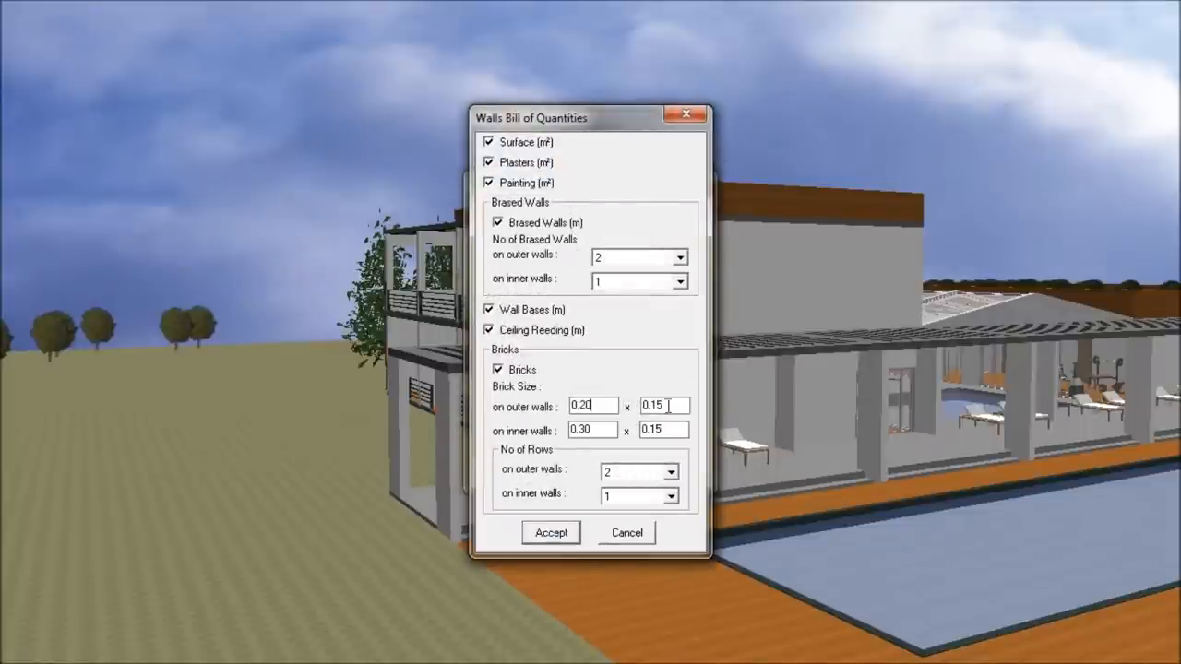
pyautogui.write('0.20')
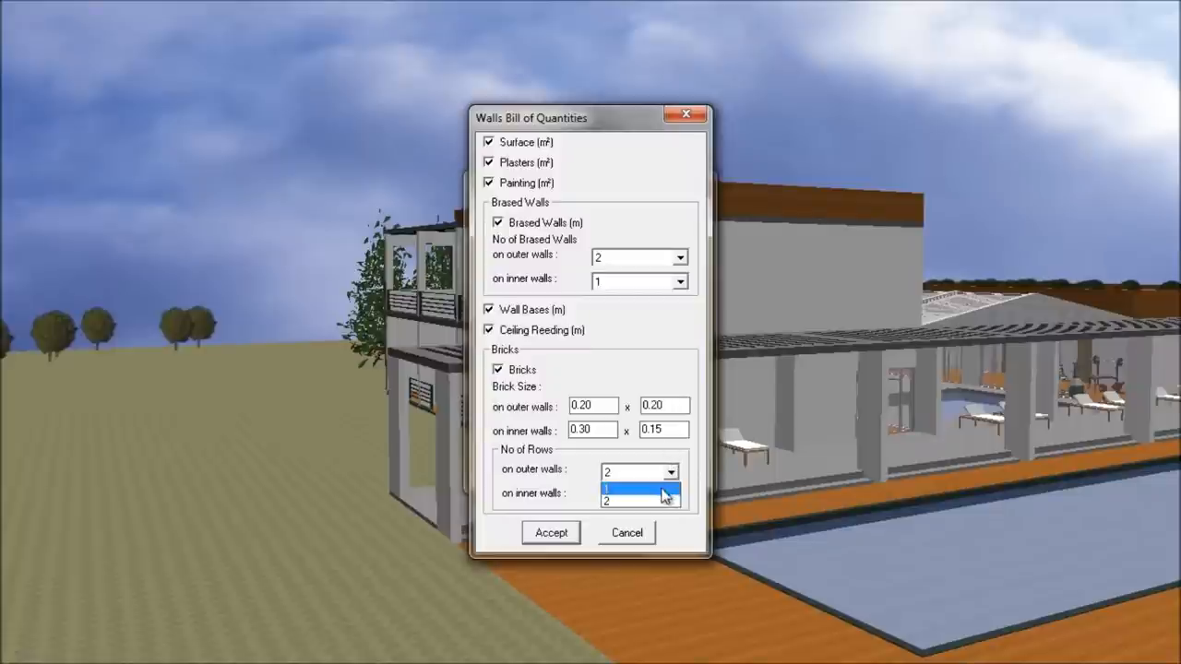
pyautogui.click(607, 489)
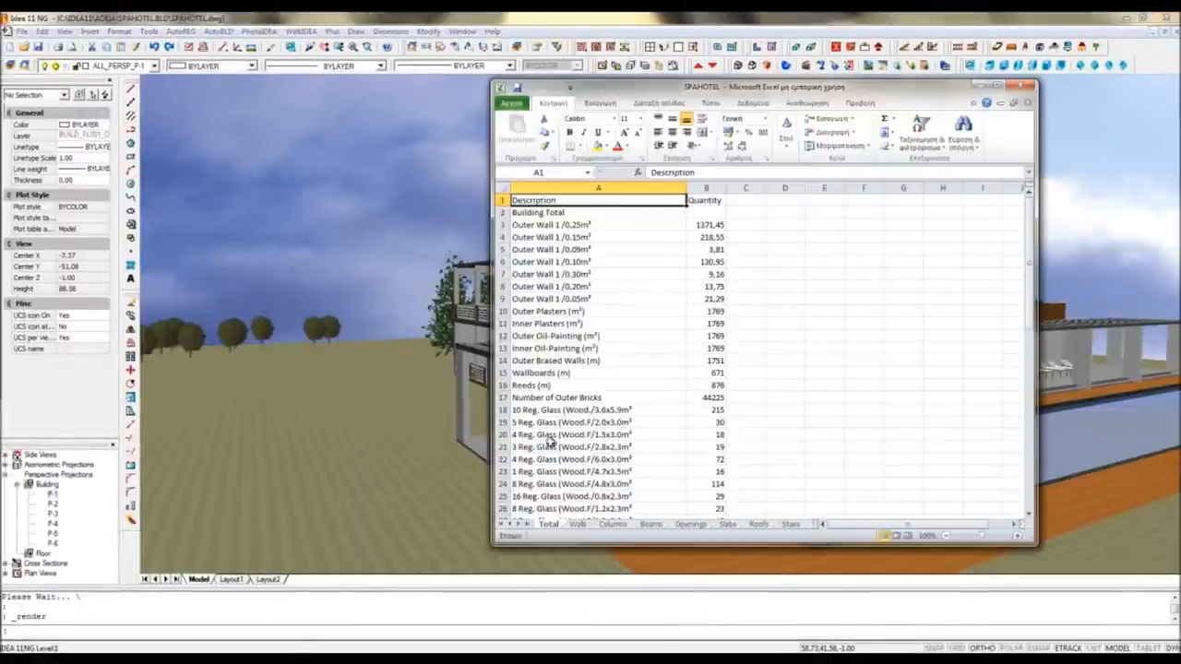
# - Maximize the SPAHOTEL workbook and review the Openings, Slabs and following quantity sheets
pyautogui.click(1008, 84)
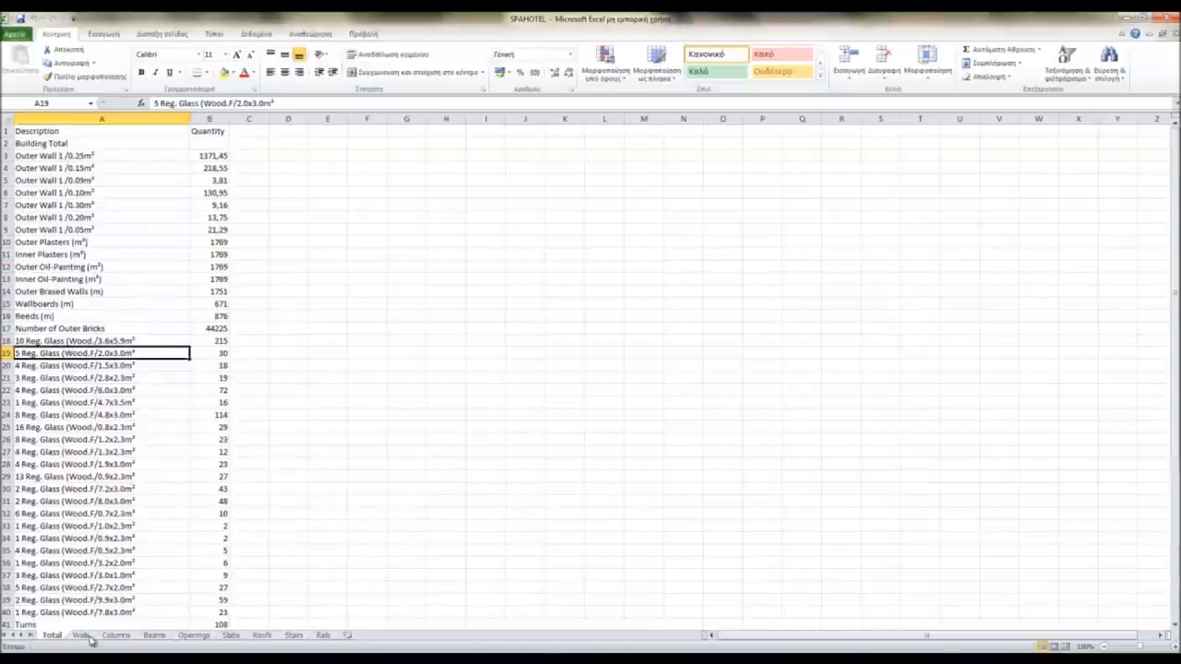
pyautogui.click(192, 634)
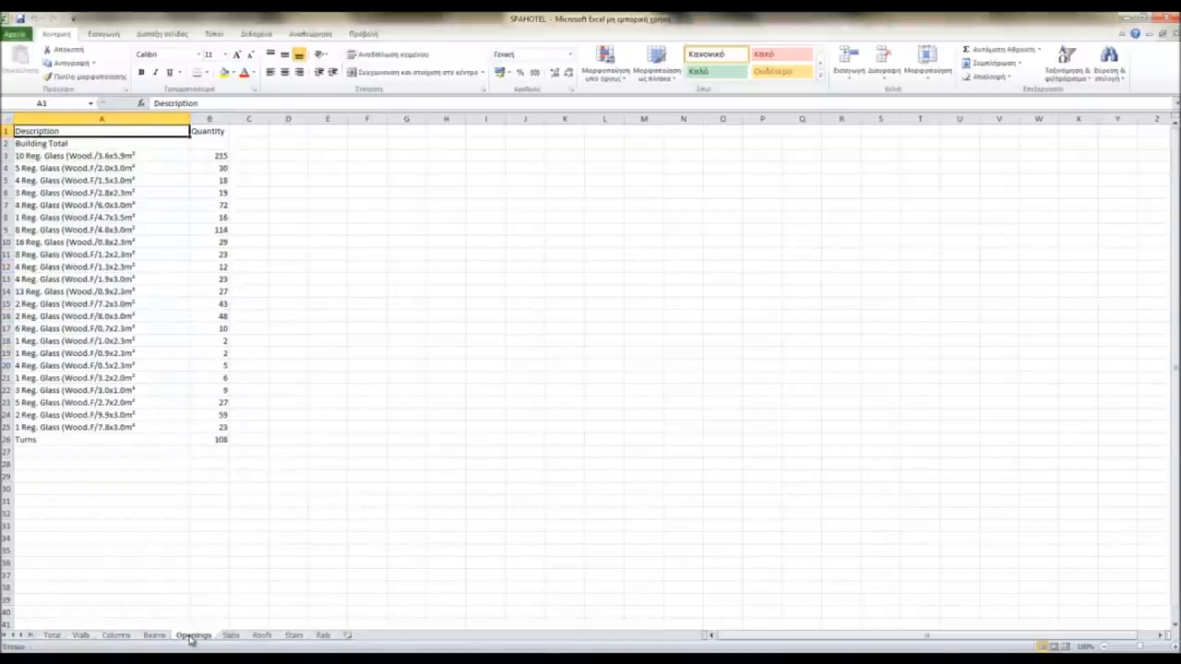
pyautogui.click(229, 634)
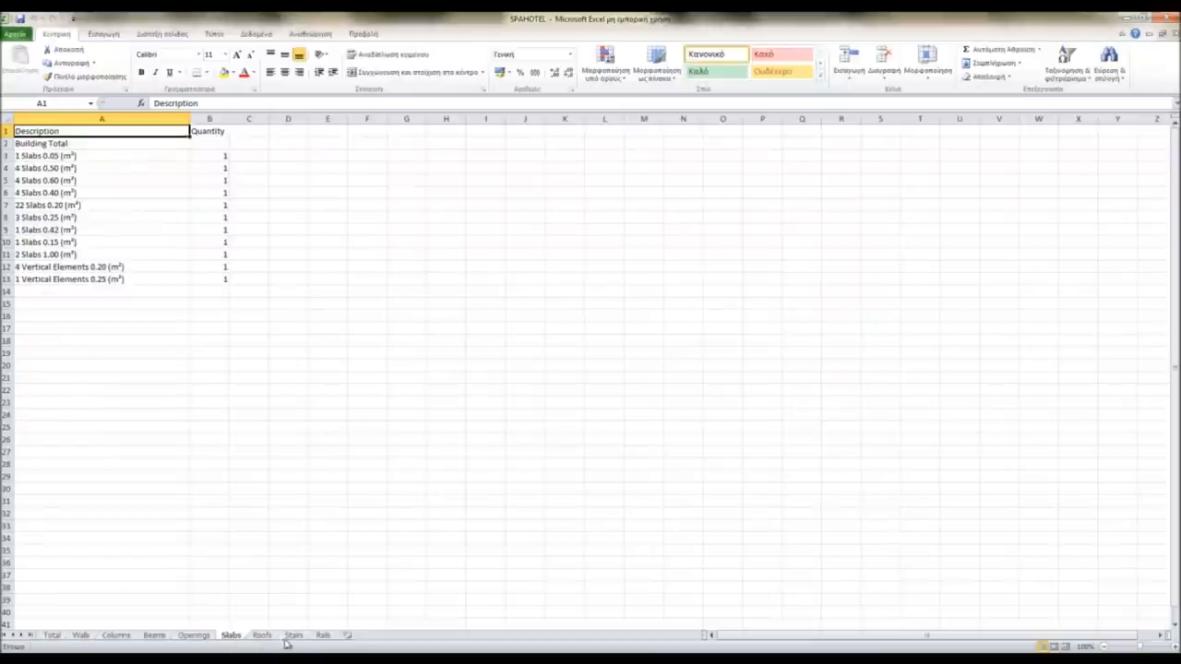
pyautogui.click(293, 634)
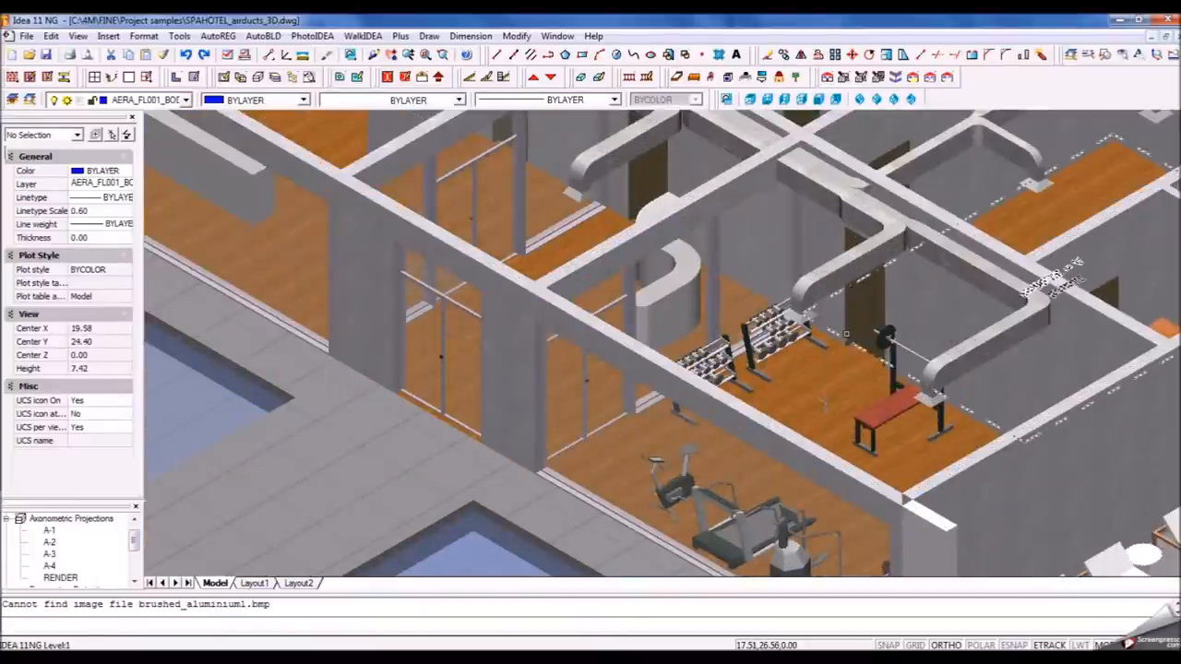
# - Switch to the New SPA-HOTEL drawing and show Import IFC file and Export to IFC file under File
pyautogui.click(845, 268)
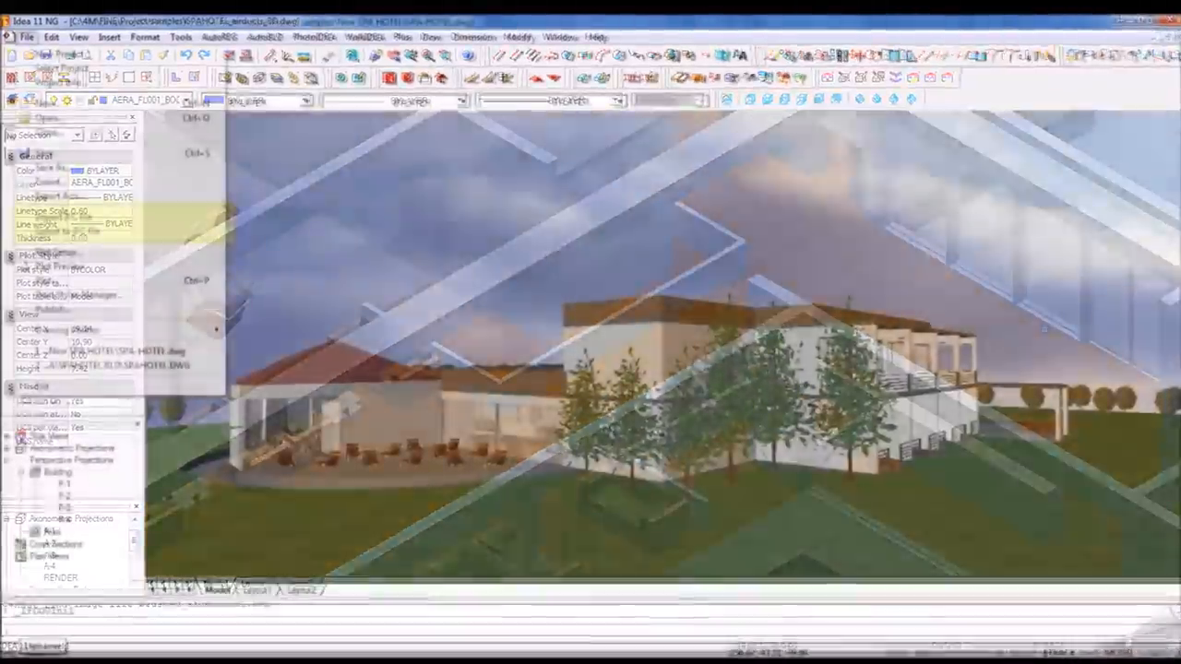
pyautogui.click(25, 39)
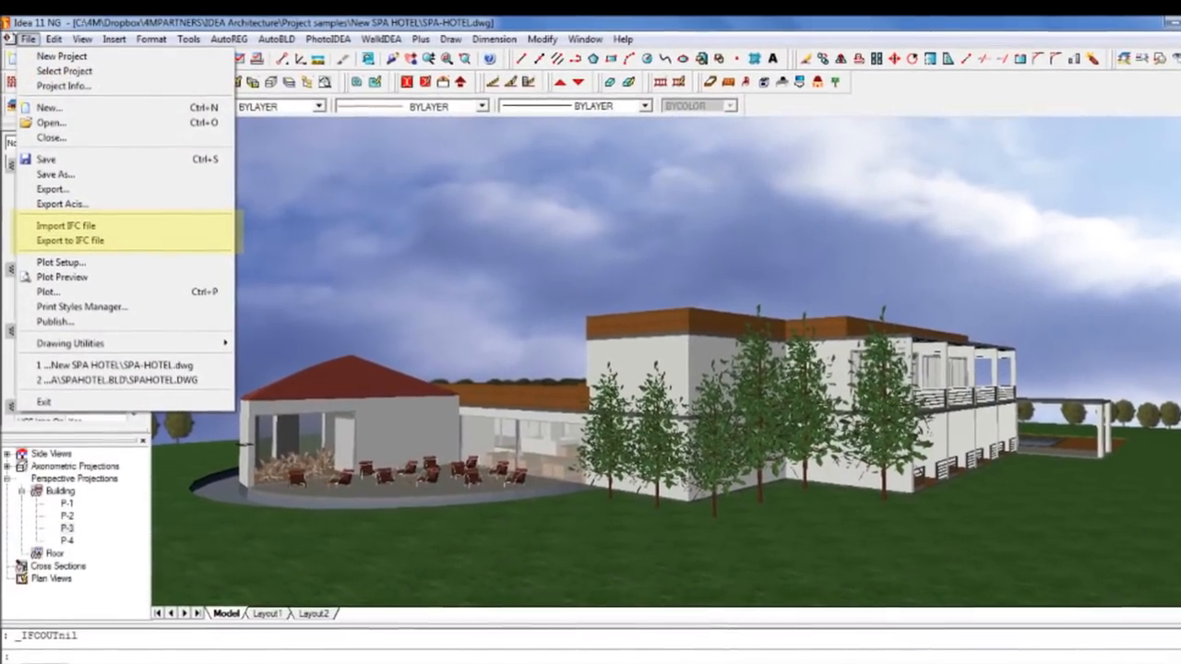